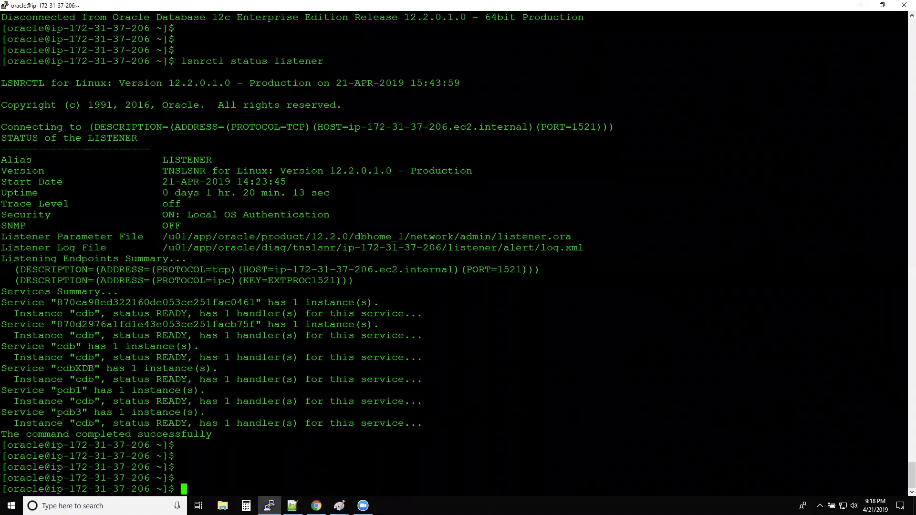
Start SQL*Plus as sysdba and confirm the session's container is CDB$ROOT.
{"action": "scroll", "scroll_direction": "down", "scroll_amount": 3}
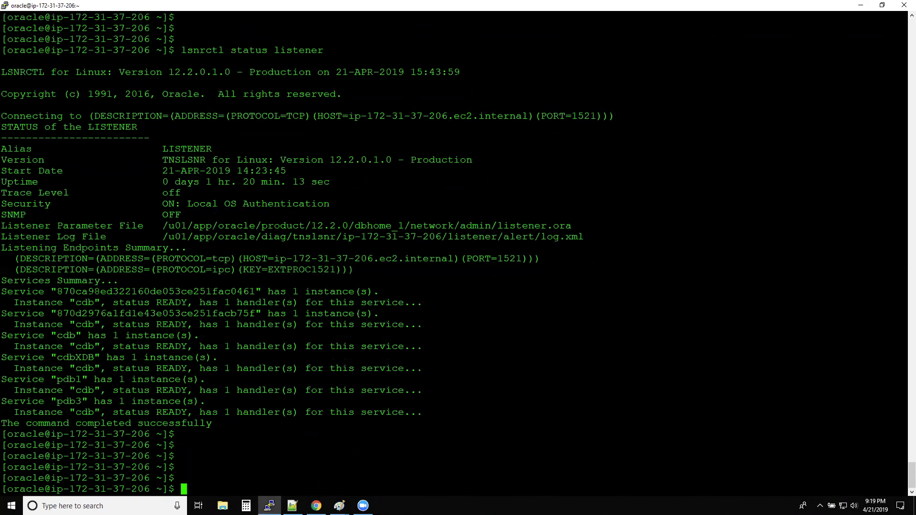
{"action": "type", "text": "sqlplus"}
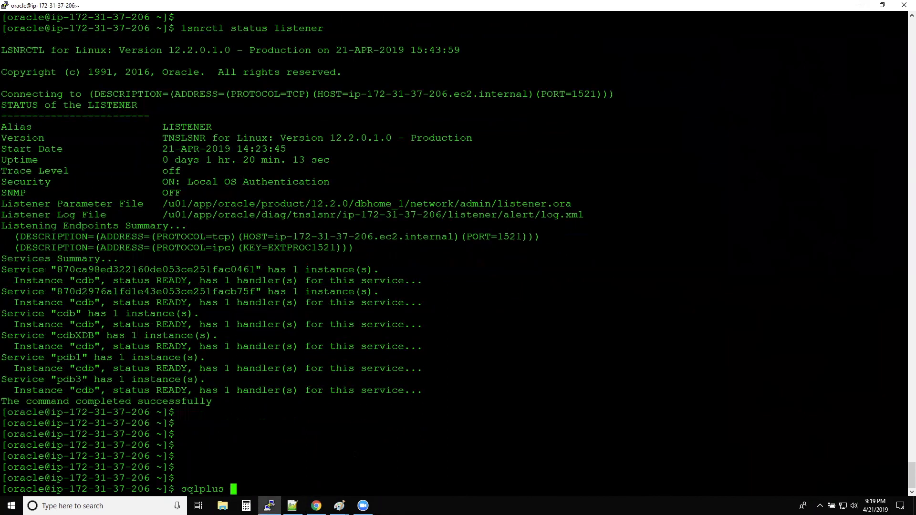
{"action": "type", "text": "/ as sysdba"}
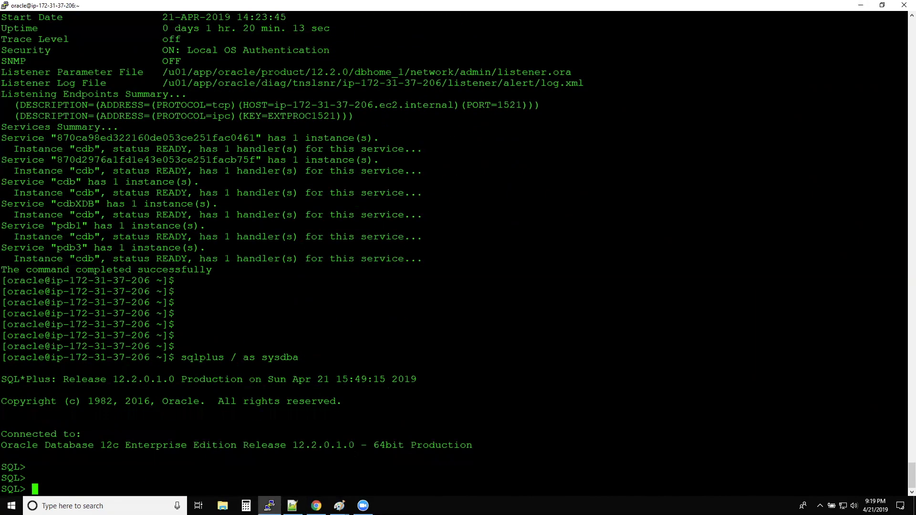
{"action": "type", "text": "show"}
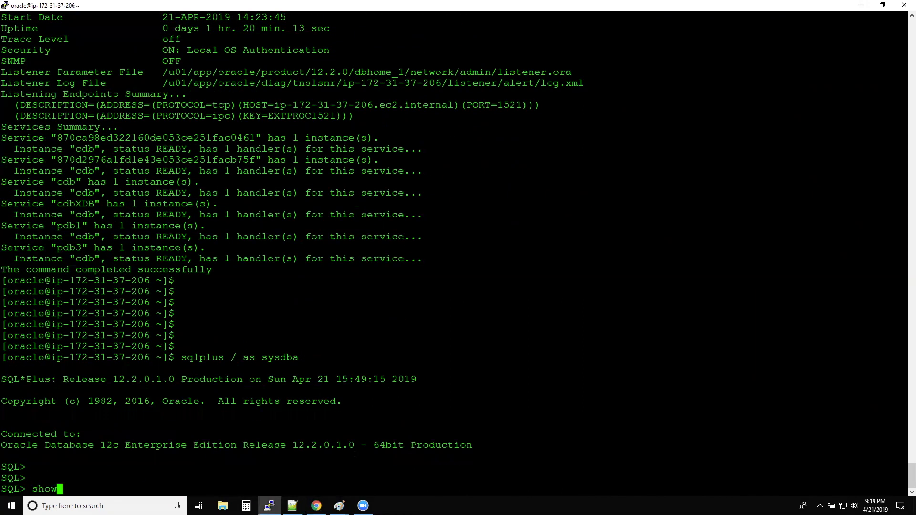
{"action": "type", "text": "con_name;"}
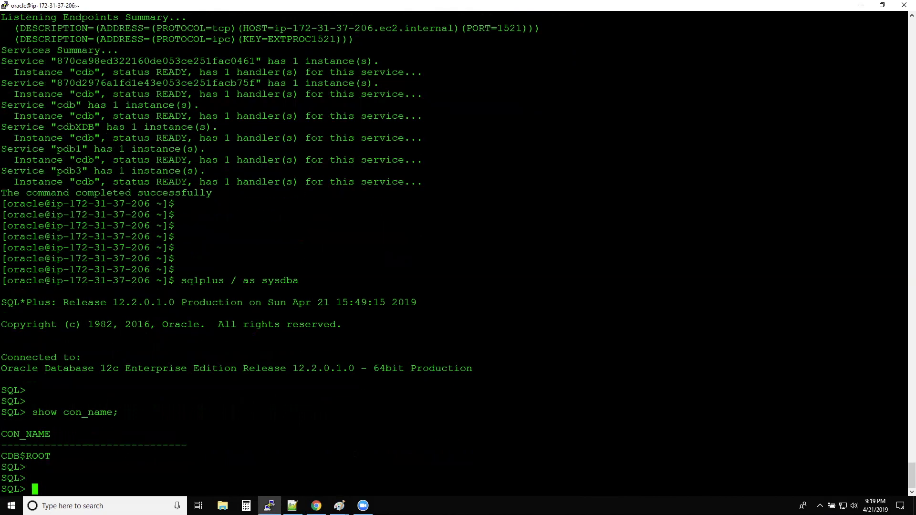
Switch the session container to PDB1, confirm it reports PDB1, then exit SQL*Plus.
{"action": "type", "text": "a"}
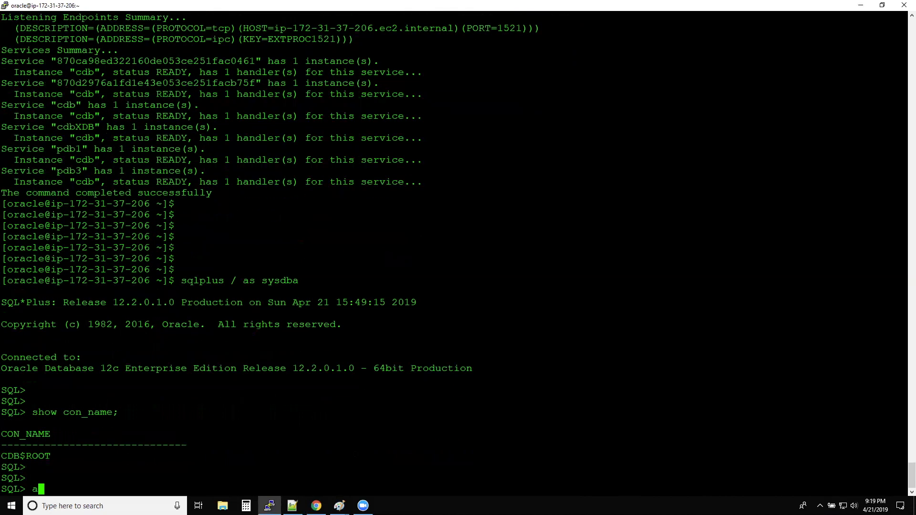
{"action": "type", "text": "lter session"}
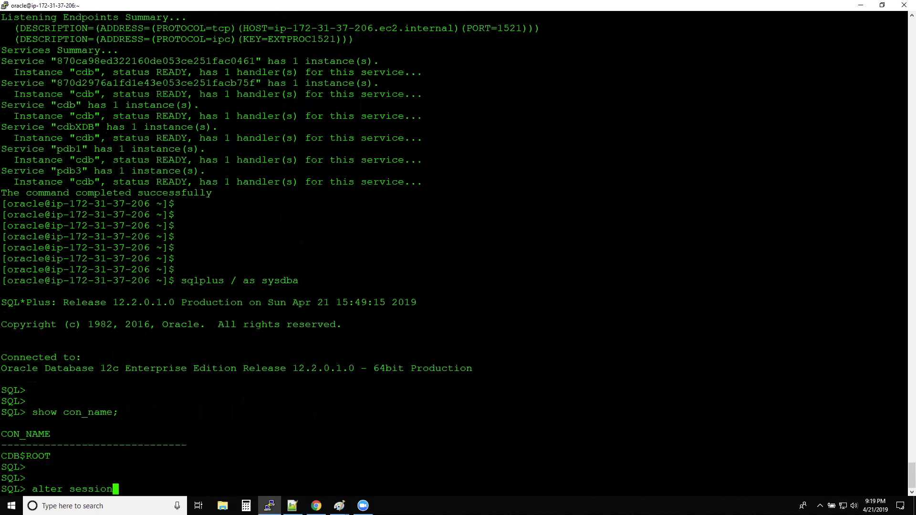
{"action": "type", "text": "set conta"}
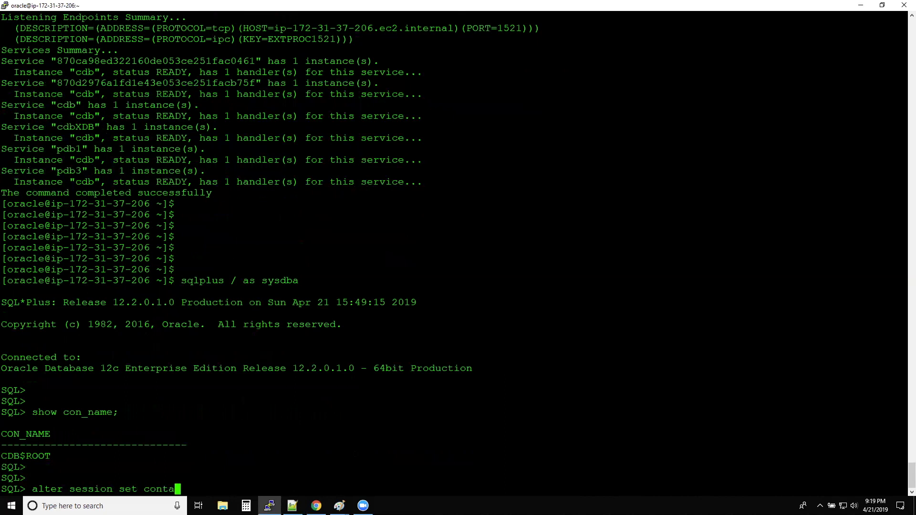
{"action": "type", "text": "iner="}
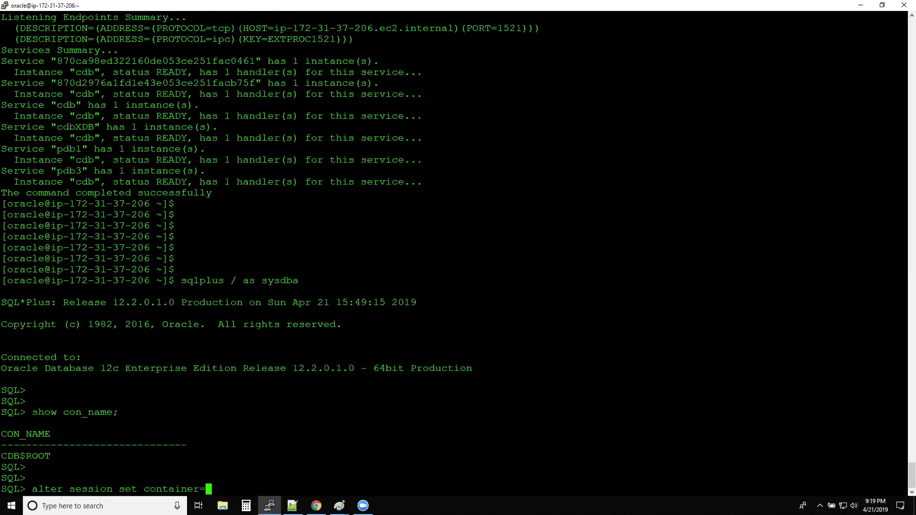
{"action": "type", "text": "pdb1;"}
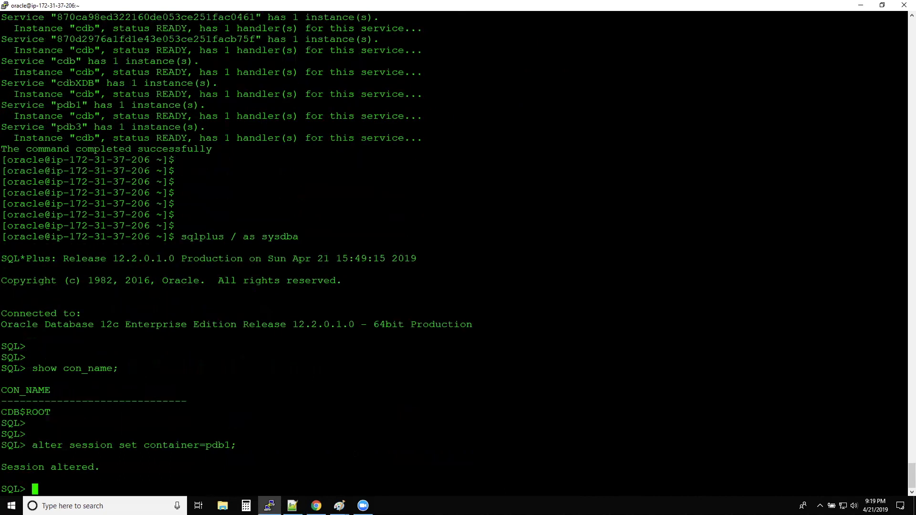
{"action": "type", "text": "show"}
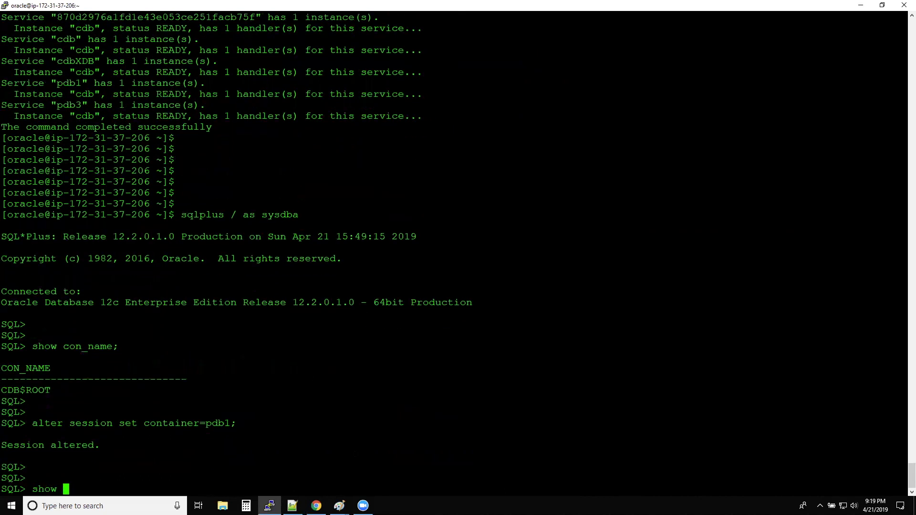
{"action": "type", "text": "con_name;"}
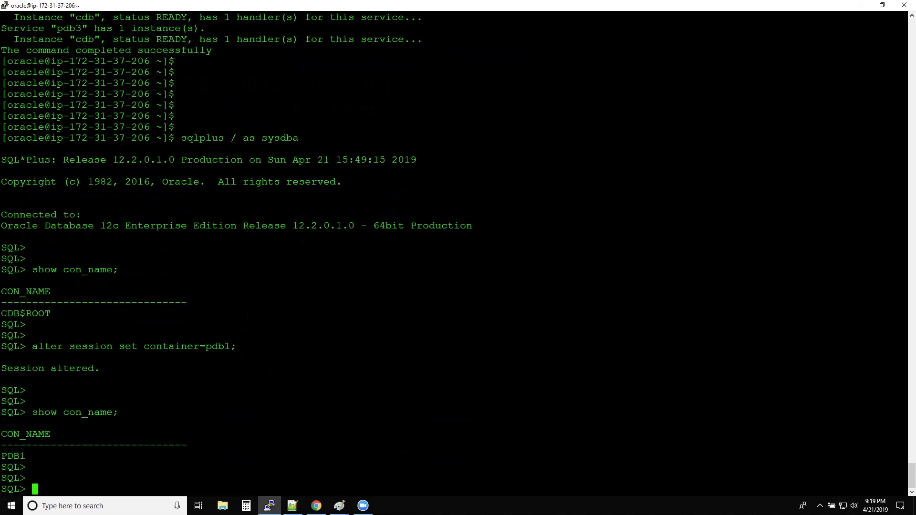
{"action": "type", "text": "exit"}
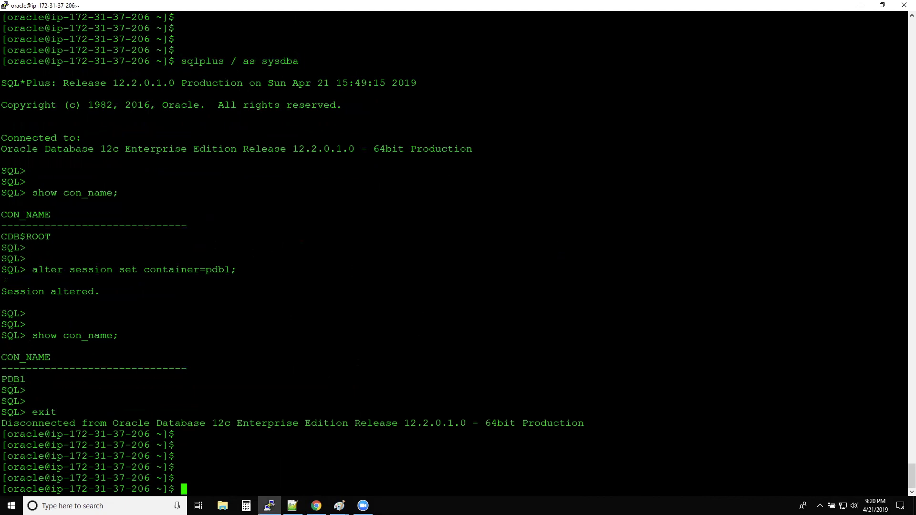
Go to $ORACLE_HOME/network/admin, list its files and display tnsnames.ora with its CDB entry.
{"action": "type", "text": "cd $O"}
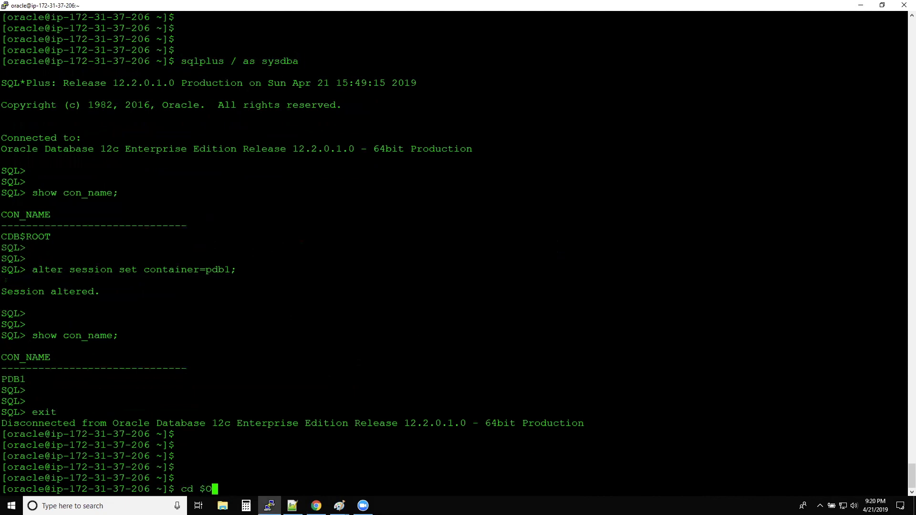
{"action": "type", "text": "RACLE_HOME/network/admin"}
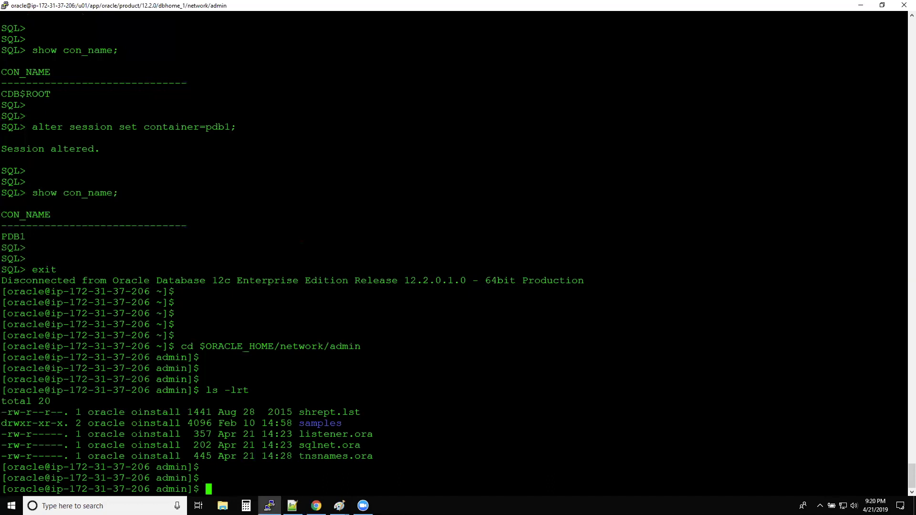
{"action": "double_click", "coordinate": [336, 456]}
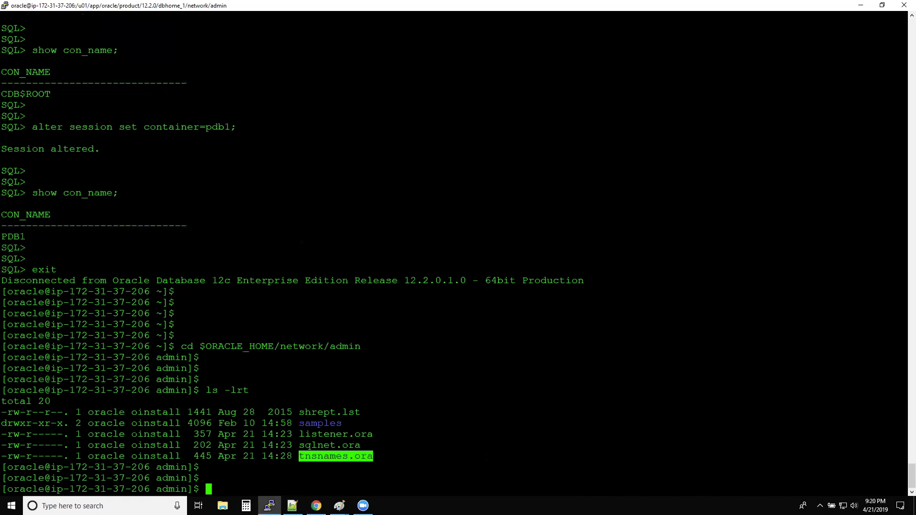
{"action": "type", "text": "cat tnsnames.ora"}
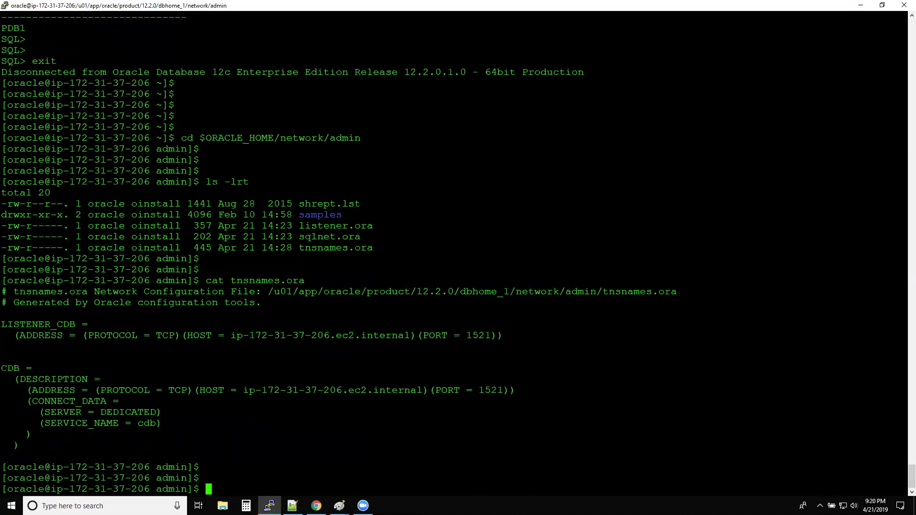
In vi, paste a copy of the CDB block renamed pdb1 with SERVICE_NAME = pdb1.
{"action": "left_click_drag", "start_coordinate": [3, 367], "coordinate": [304, 403]}
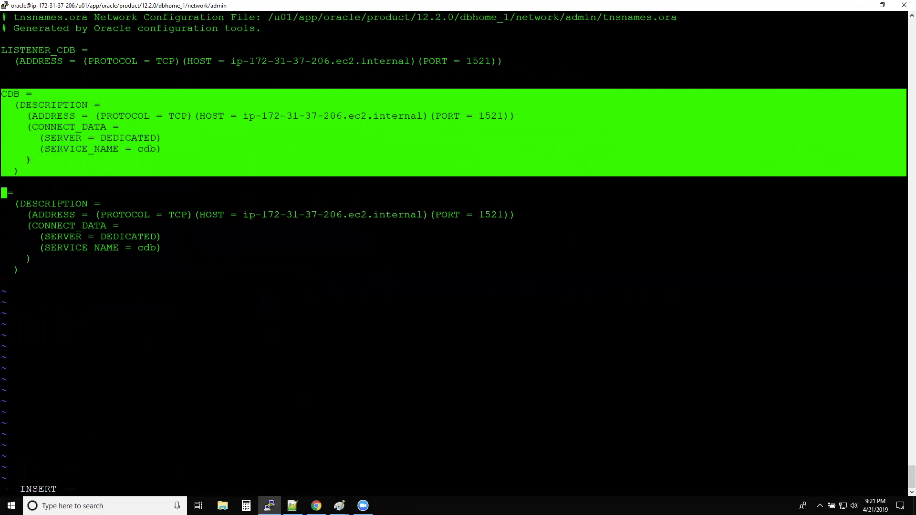
{"action": "type", "text": "pdb1"}
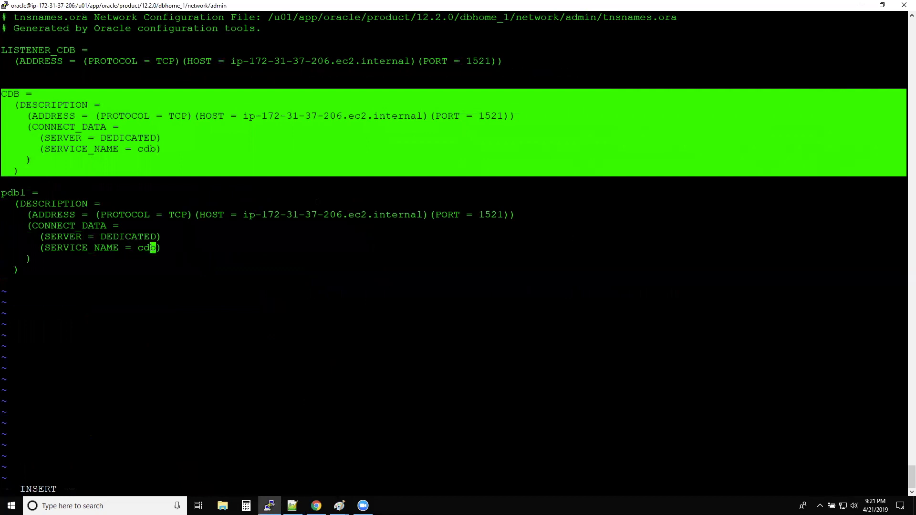
{"action": "key", "text": "BackSpace"}
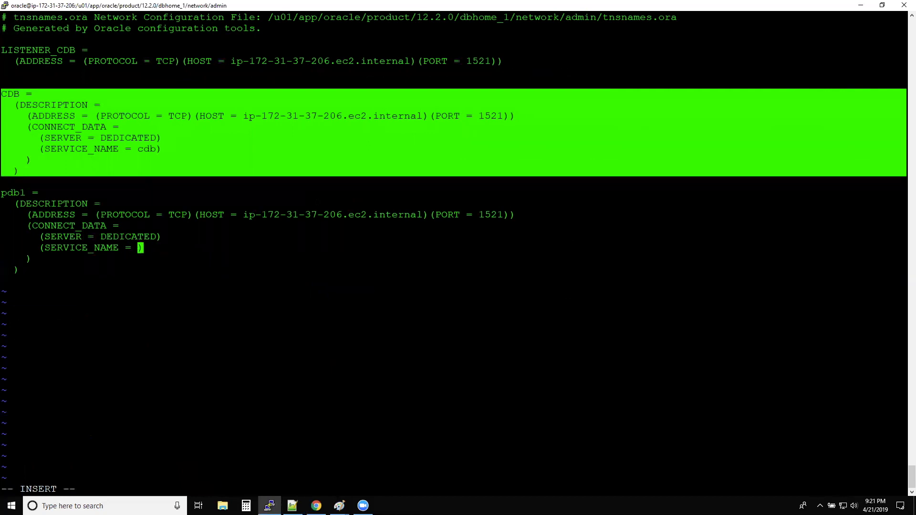
{"action": "type", "text": "pdb1"}
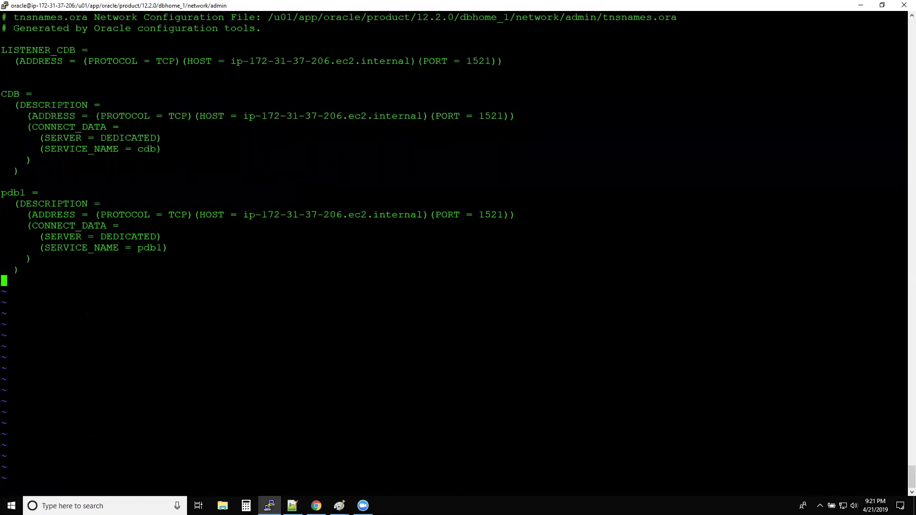
{"action": "key", "text": "i"}
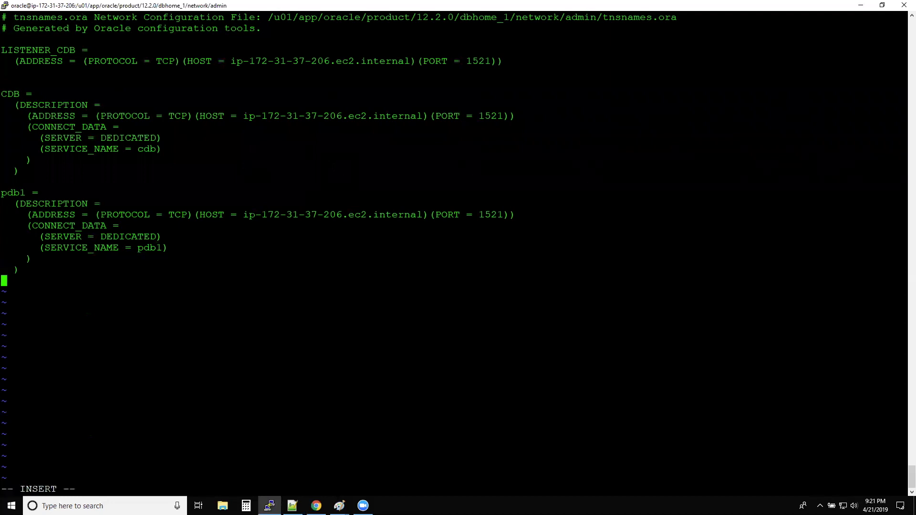
Paste another CDB block renamed pdb3 with SERVICE_NAME = pdb3, then save tnsnames.ora with :wq.
{"action": "key", "text": "Enter"}
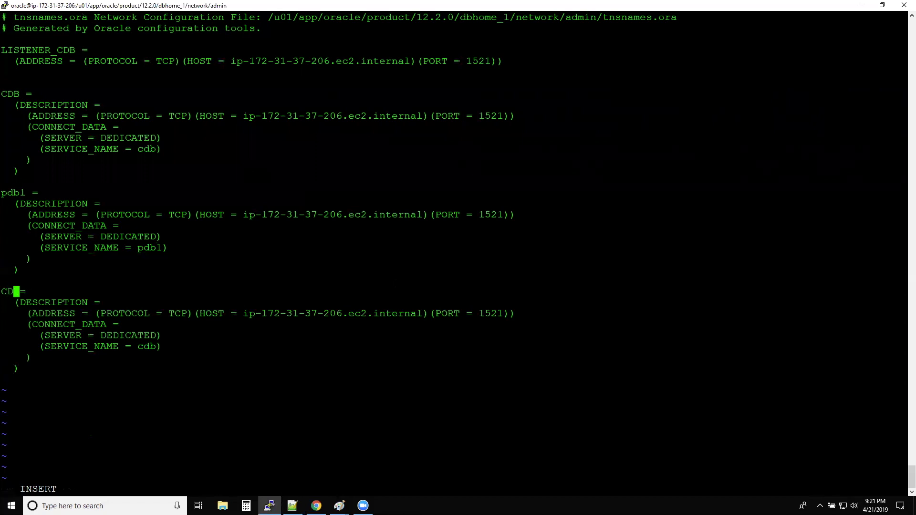
{"action": "type", "text": "pdb3"}
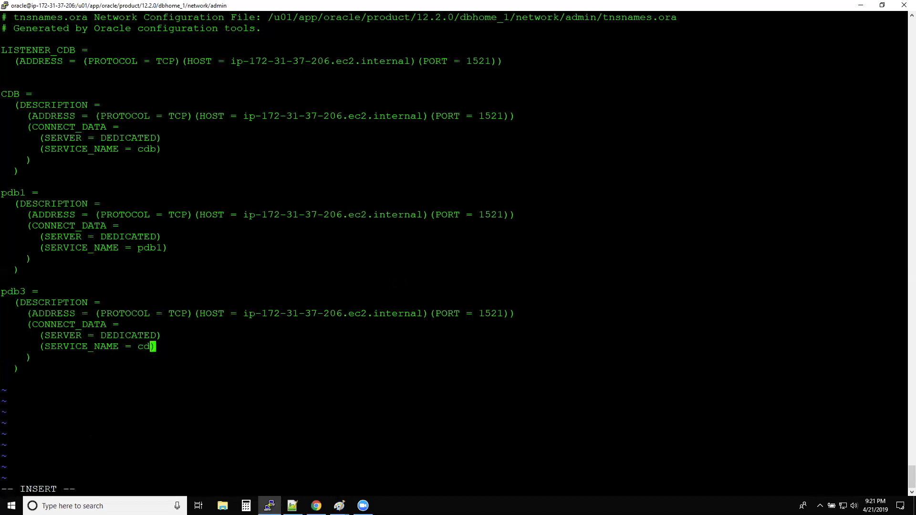
{"action": "type", "text": "pdb"}
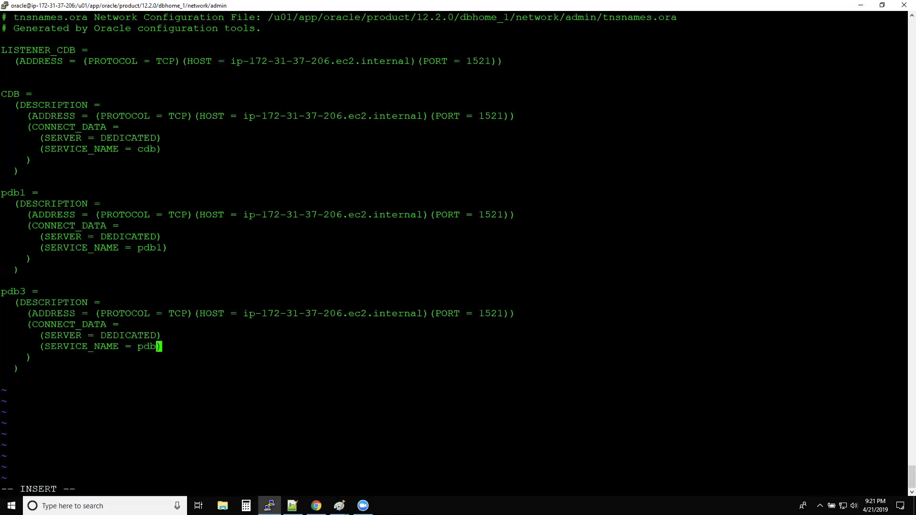
{"action": "type", "text": "3:"}
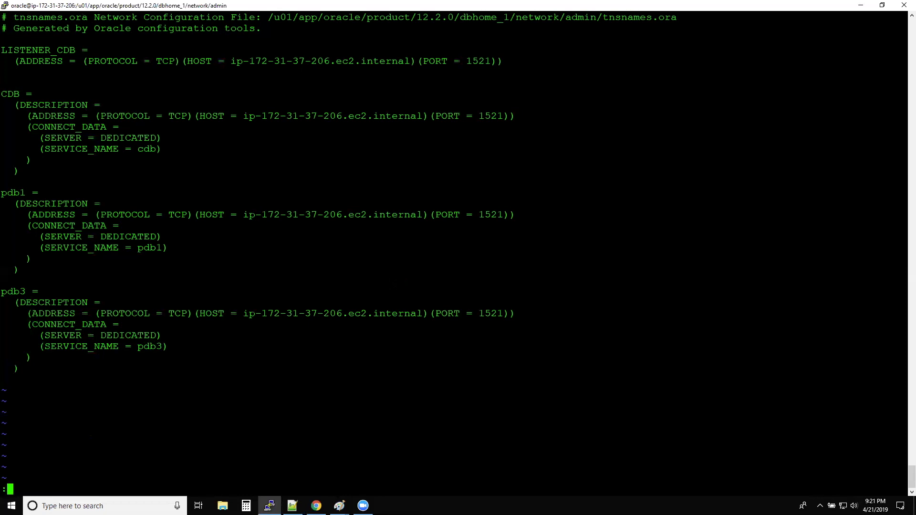
{"action": "key", "text": "Return"}
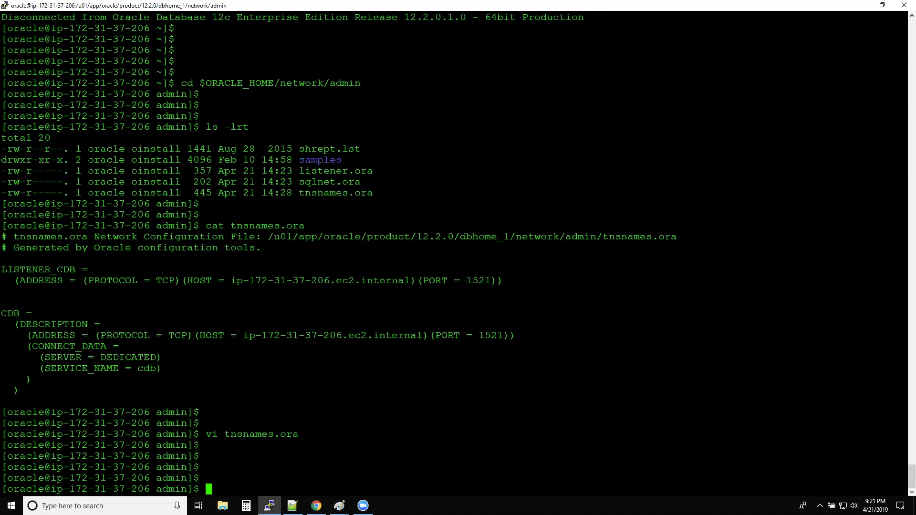
Run tnsping pdb1 and confirm the alias resolves OK.
{"action": "type", "text": "tn"}
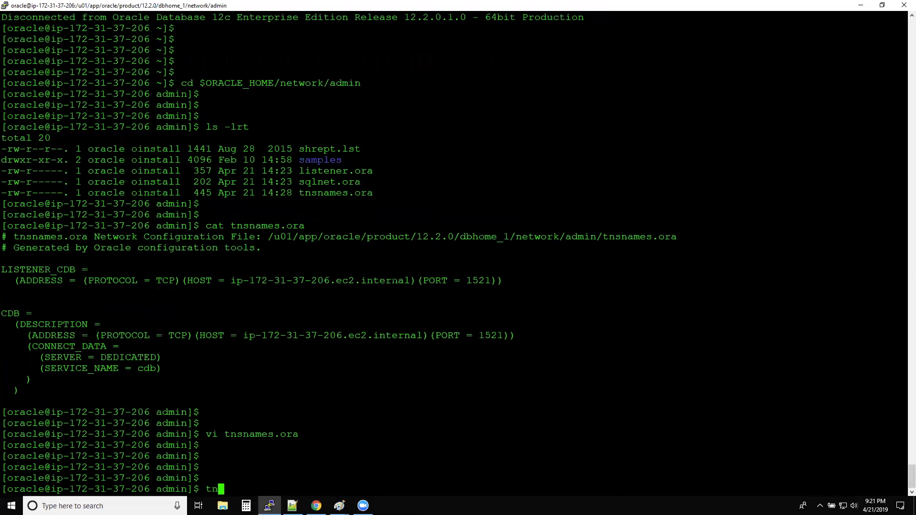
{"action": "type", "text": "sping"}
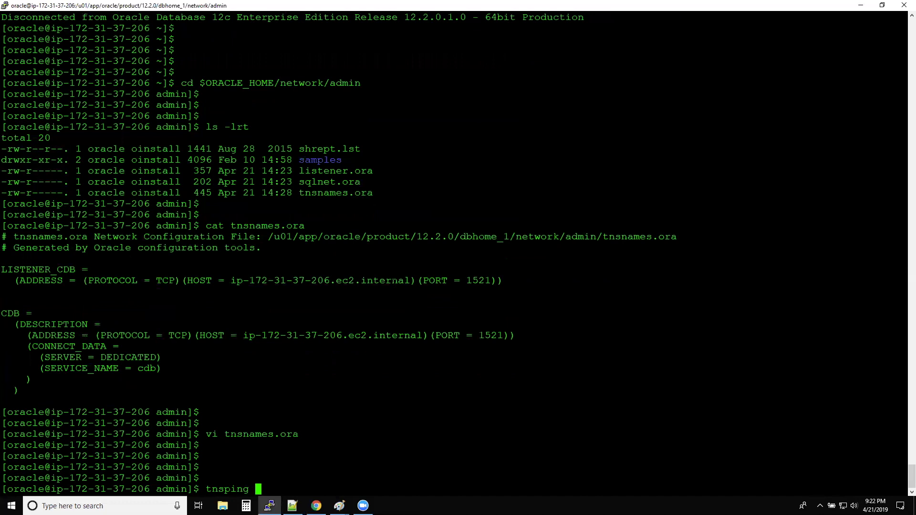
{"action": "type", "text": "pdb1"}
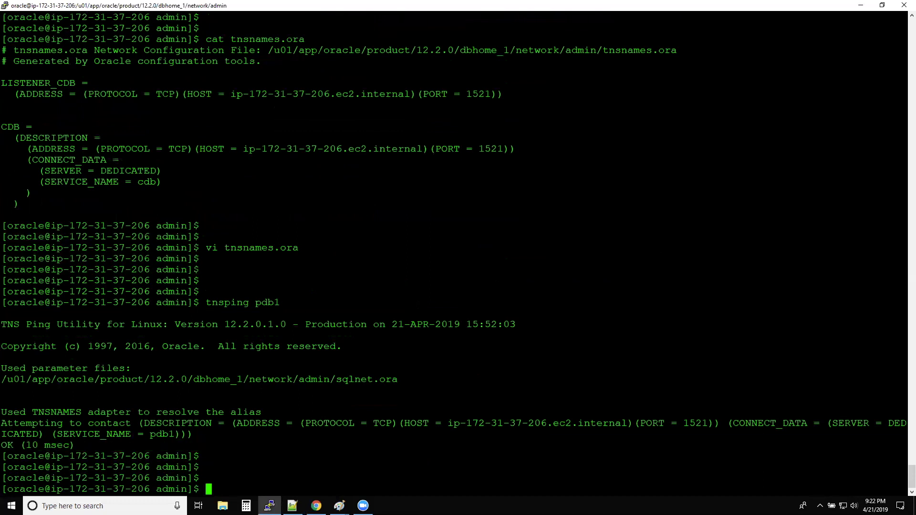
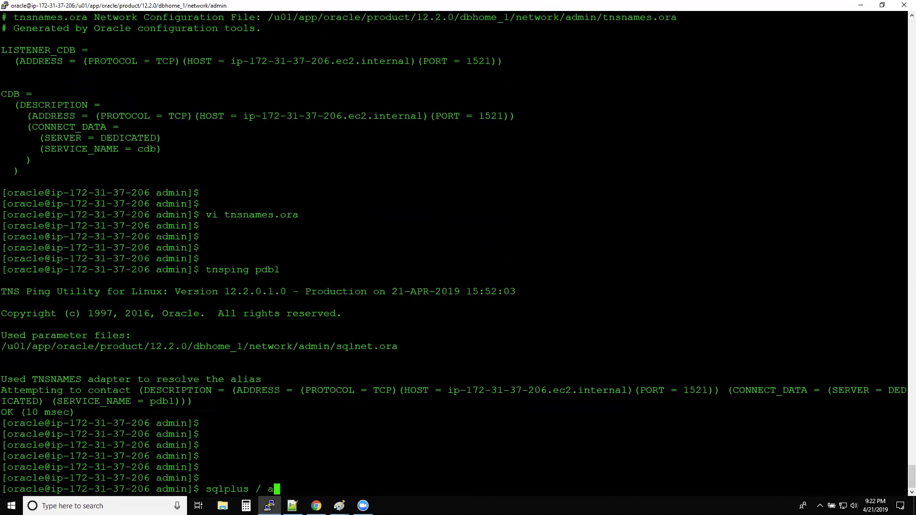
Start SQL*Plus as sysdba and confirm con_name reports CDB$ROOT before exiting.
{"action": "key", "text": "Return"}
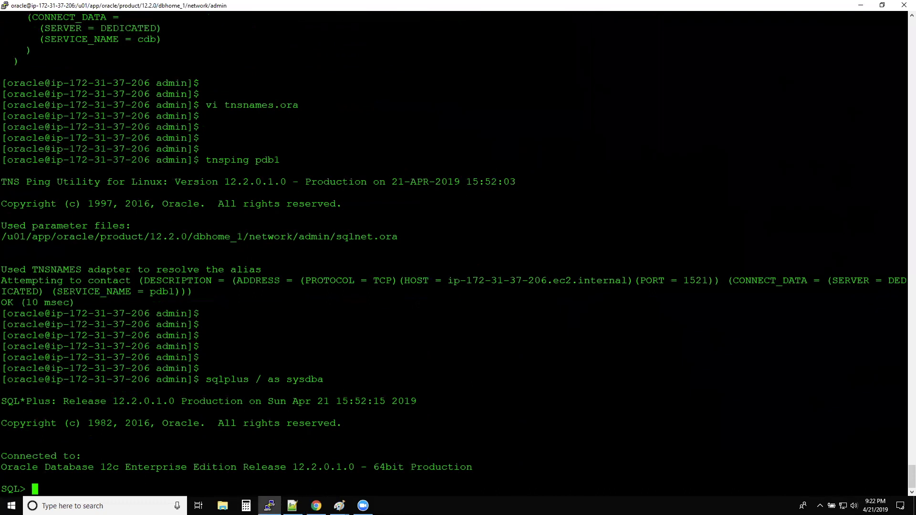
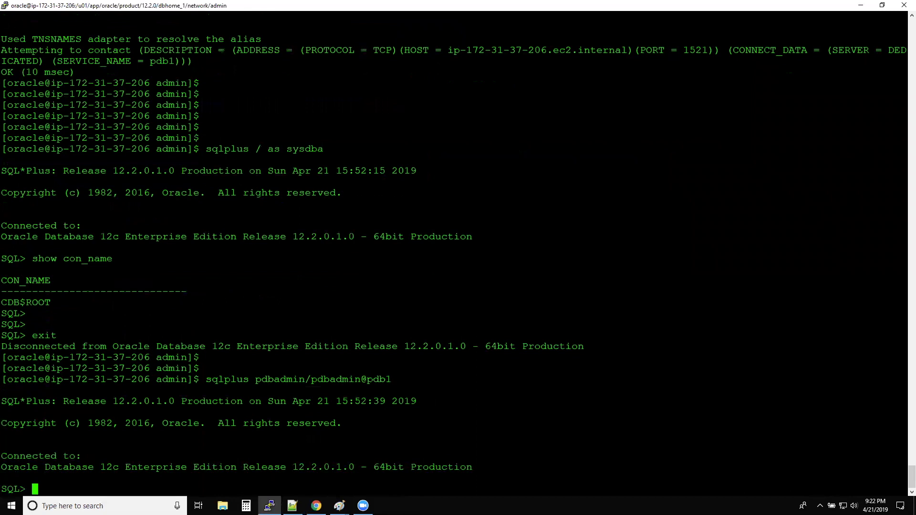
{"action": "left_click_drag", "start_coordinate": [255, 379], "coordinate": [360, 379]}
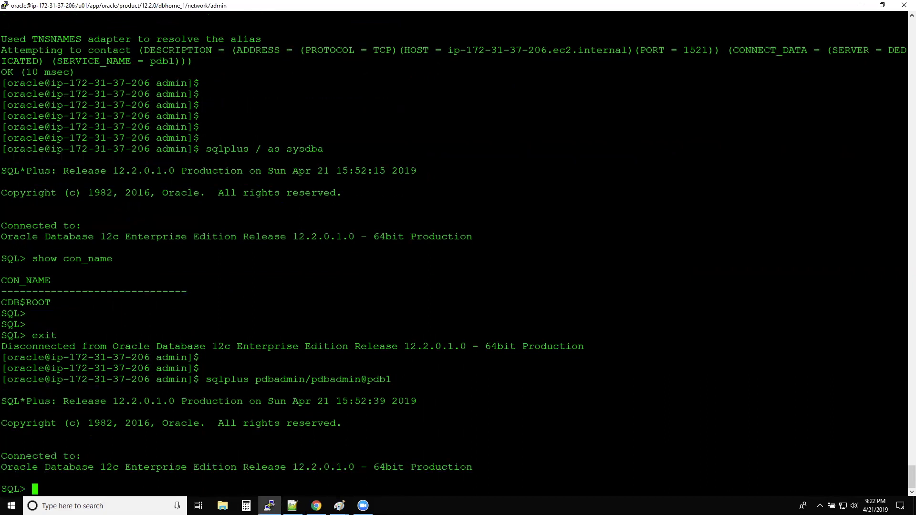
Run show con_name, confirm it reports PDB1, then exit the session.
{"action": "type", "text": "show con_name"}
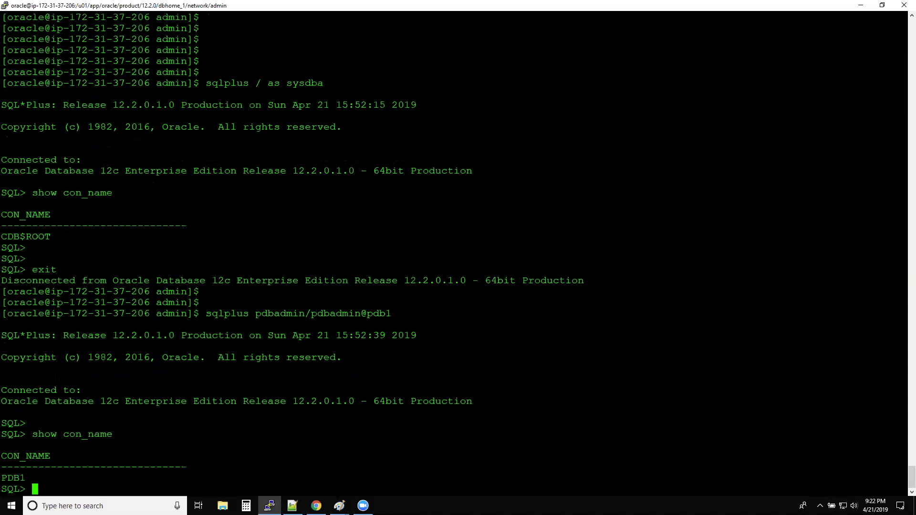
{"action": "double_click", "coordinate": [12, 465]}
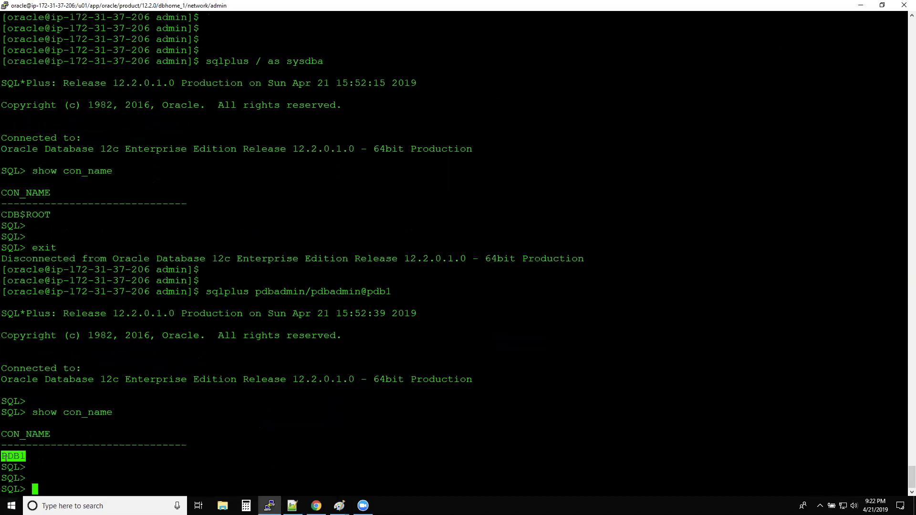
{"action": "type", "text": "exit"}
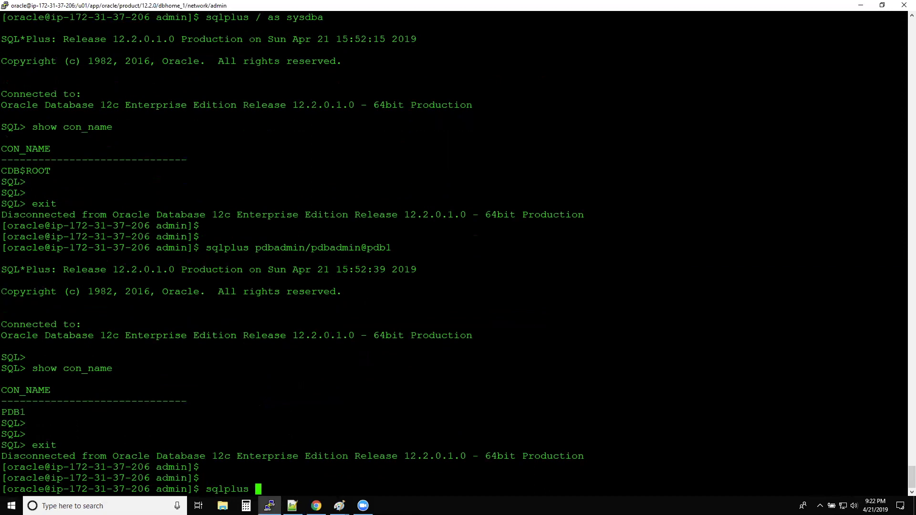
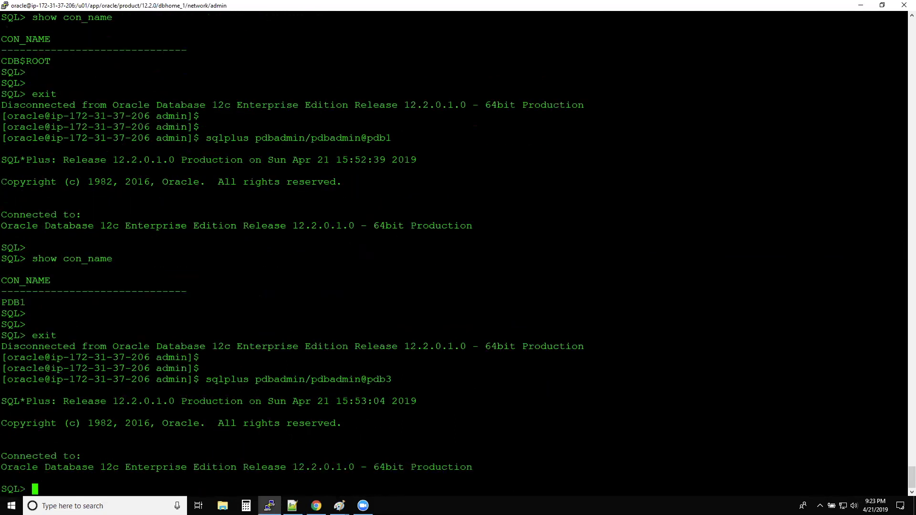
{"action": "type", "text": "show con_name"}
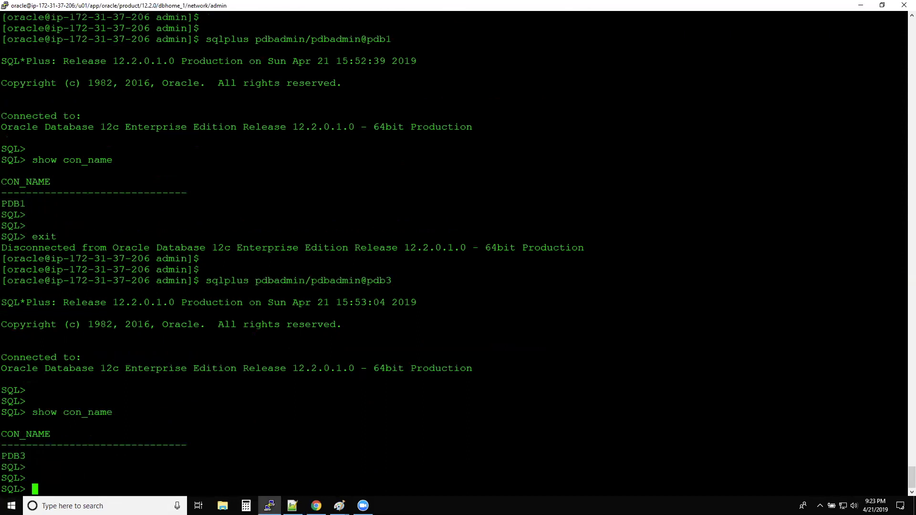
Discard the stray 'alter', highlight the PDB3 container name, then exit SQL*Plus.
{"action": "type", "text": "alter"}
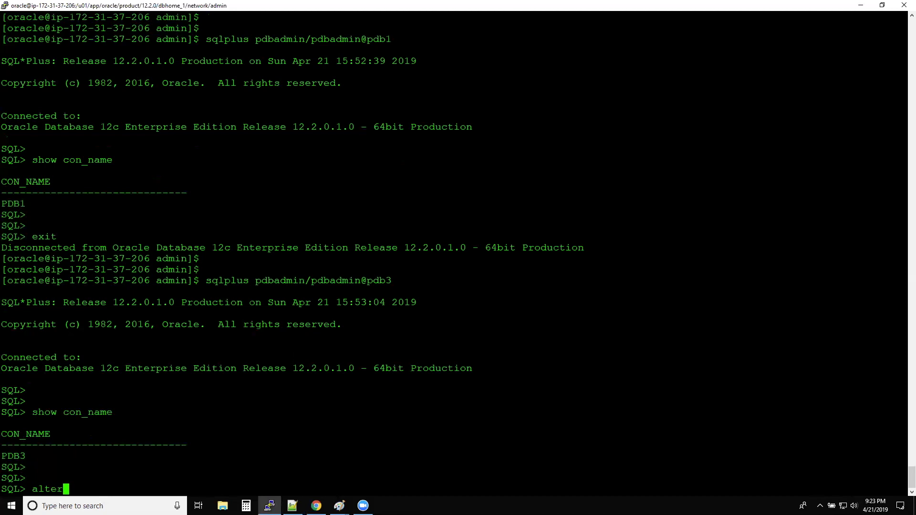
{"action": "key", "text": "BackSpace"}
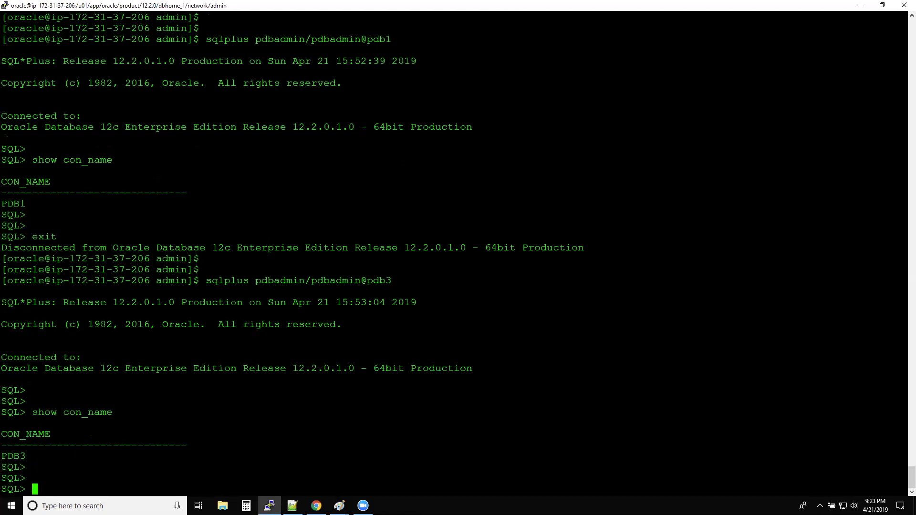
{"action": "left_click_drag", "start_coordinate": [206, 281], "coordinate": [372, 280]}
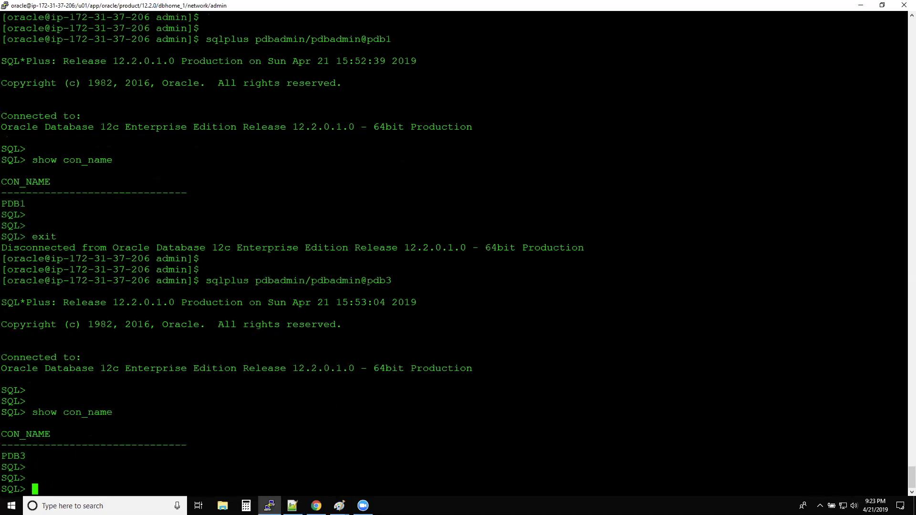
{"action": "double_click", "coordinate": [381, 280]}
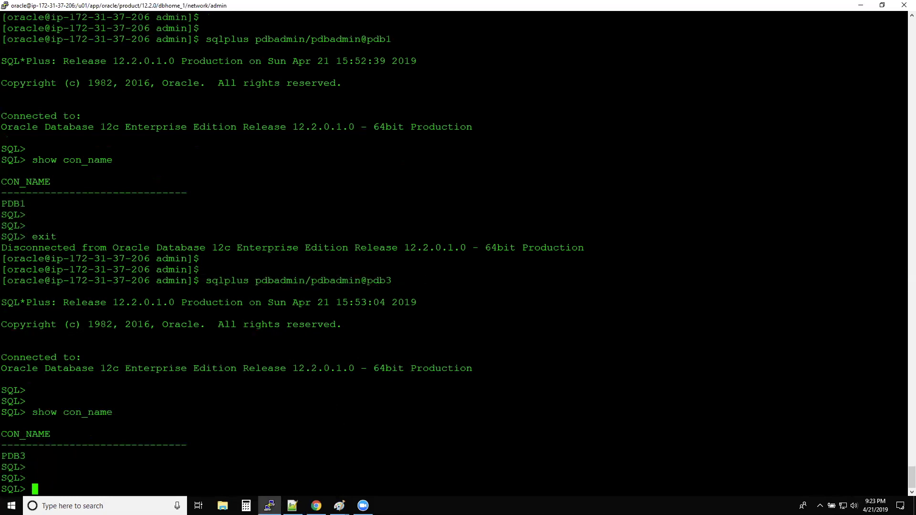
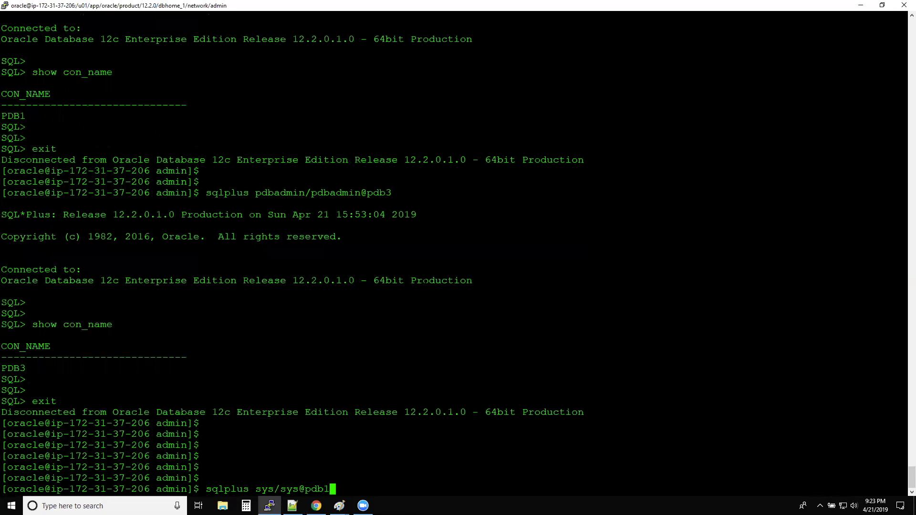
{"action": "key", "text": "BackSpace"}
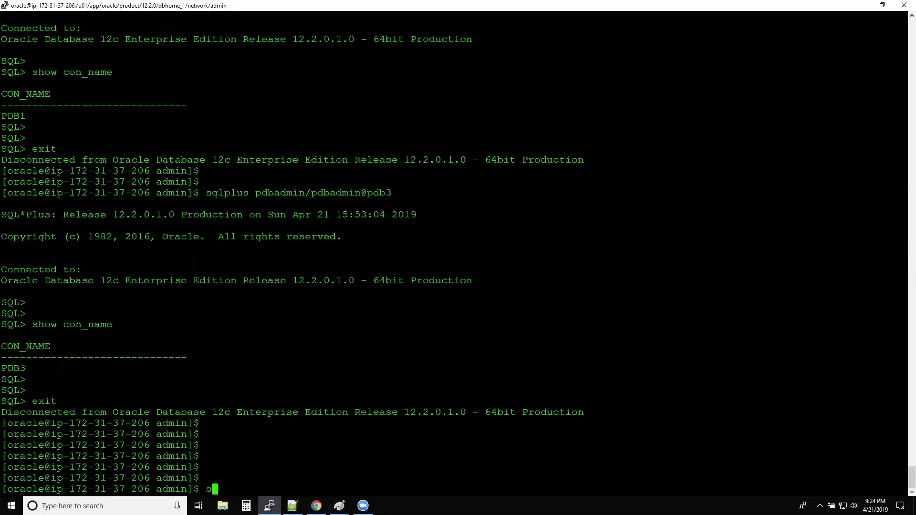
{"action": "key", "text": "Backspace"}
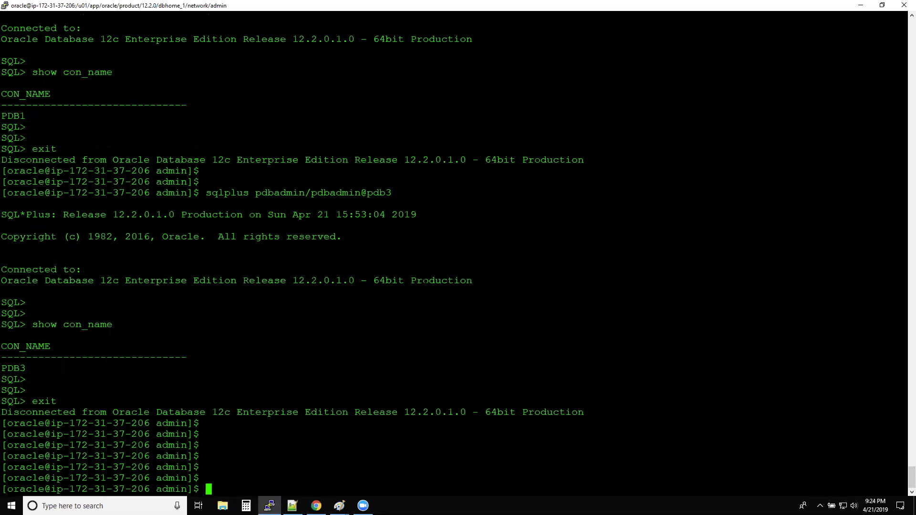
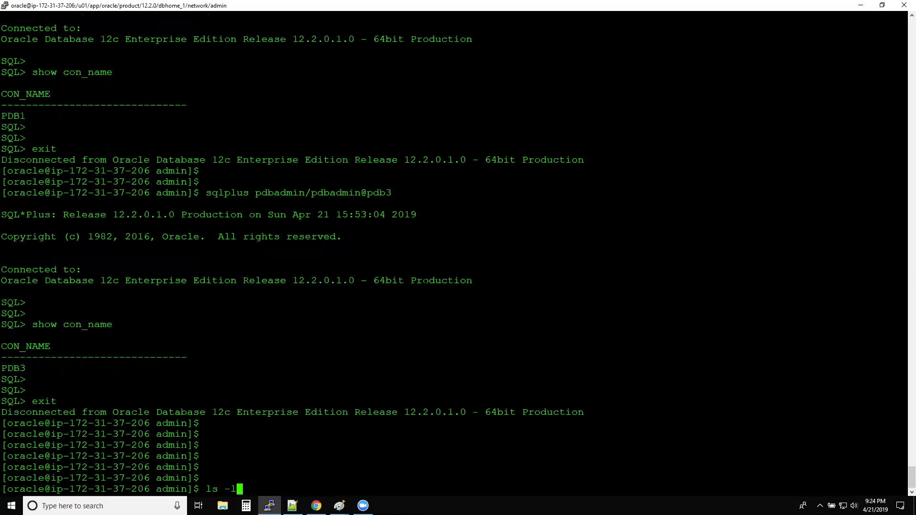
List the admin folder and cat tnsnames.ora showing CDB, pdb1 and pdb3 entries, clearing a stray character.
{"action": "key", "text": "Return"}
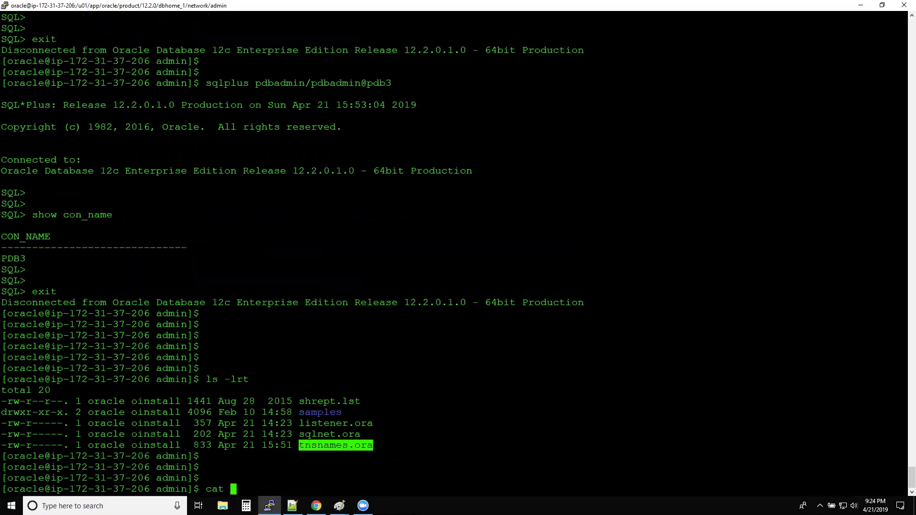
{"action": "type", "text": "tnsnames.ora"}
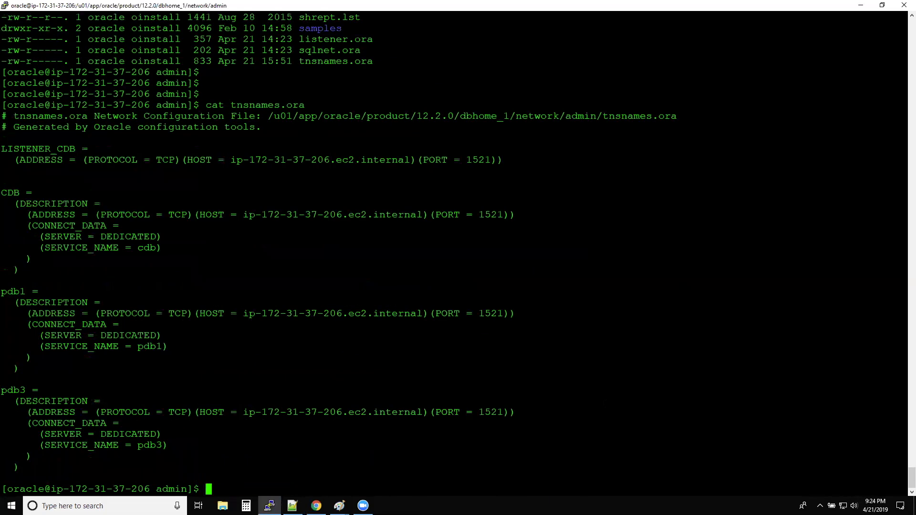
{"action": "double_click", "coordinate": [11, 192]}
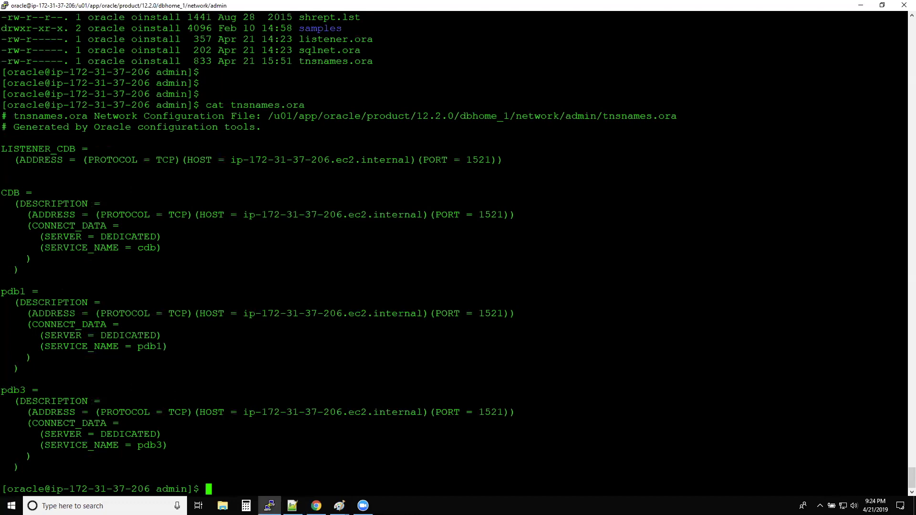
{"action": "left_click_drag", "start_coordinate": [6, 290], "coordinate": [29, 356]}
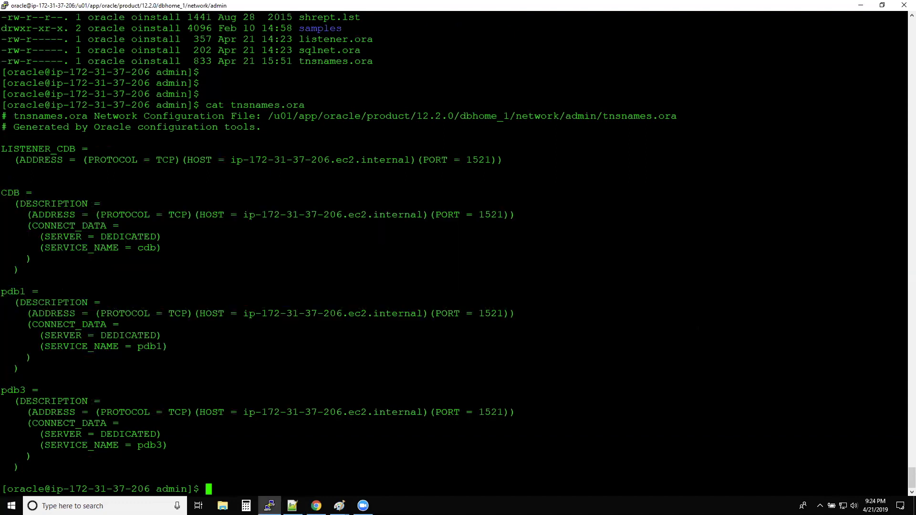
{"action": "type", "text": "e"}
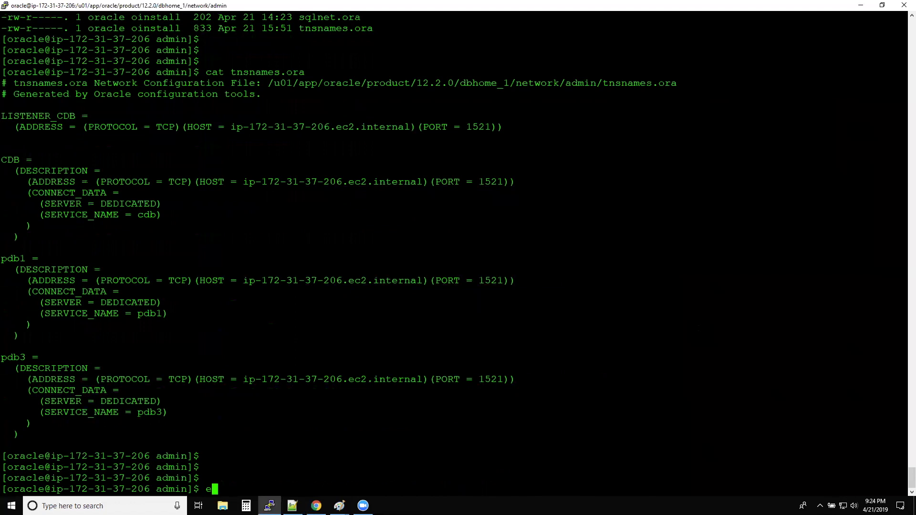
{"action": "key", "text": "BackSpace"}
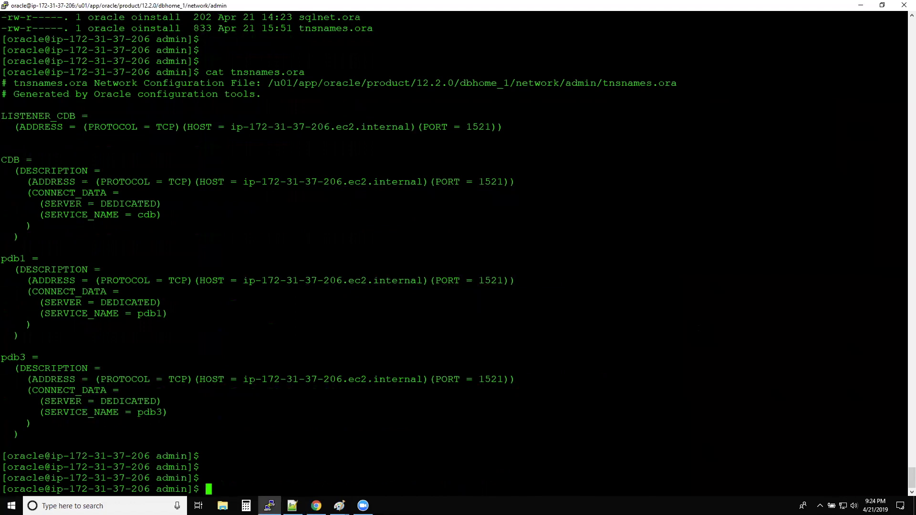